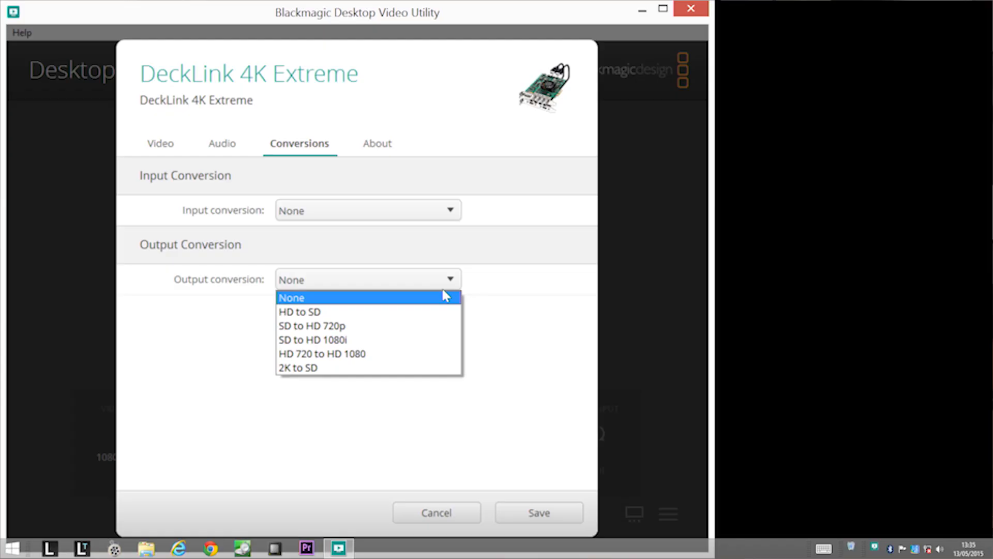
pyautogui.moveTo(411, 311)
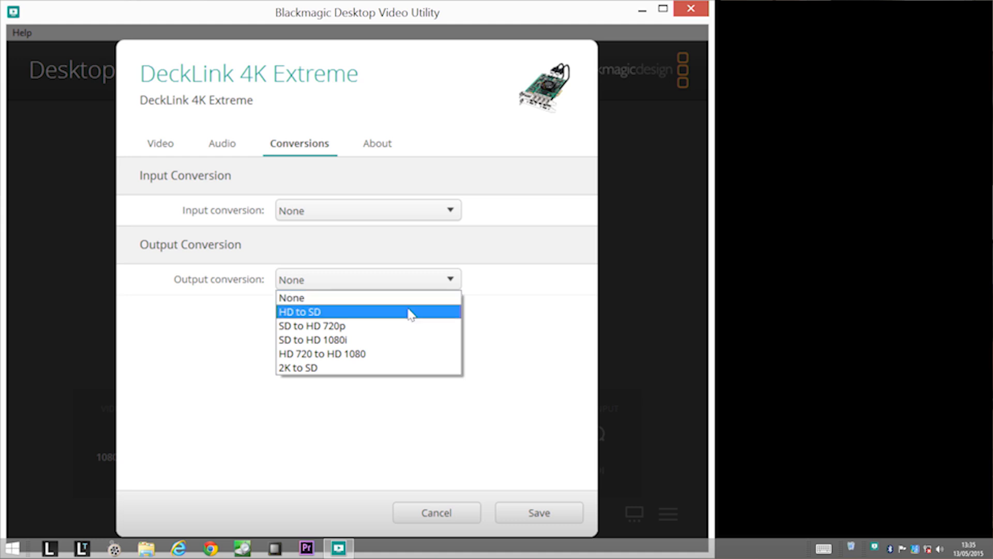
pyautogui.moveTo(398, 367)
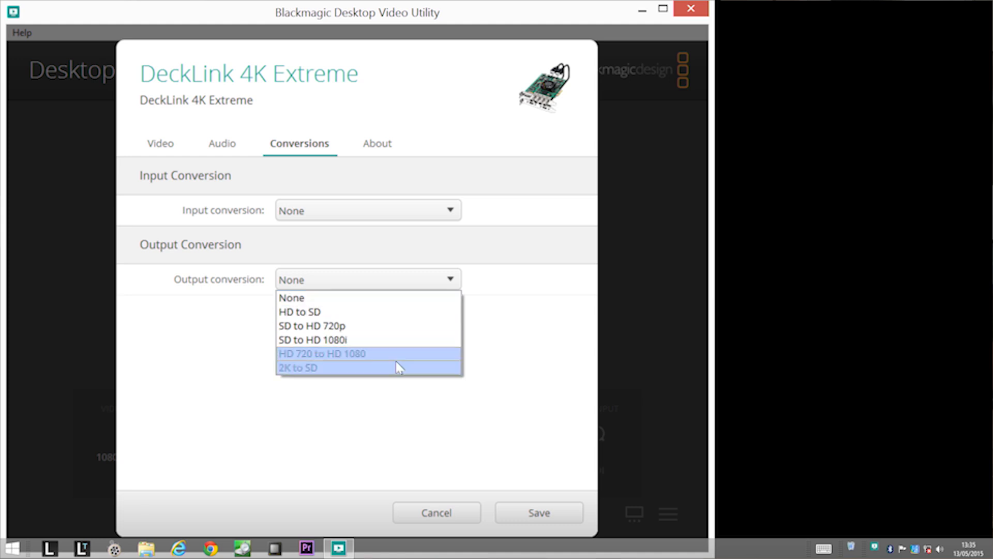
pyautogui.moveTo(395, 308)
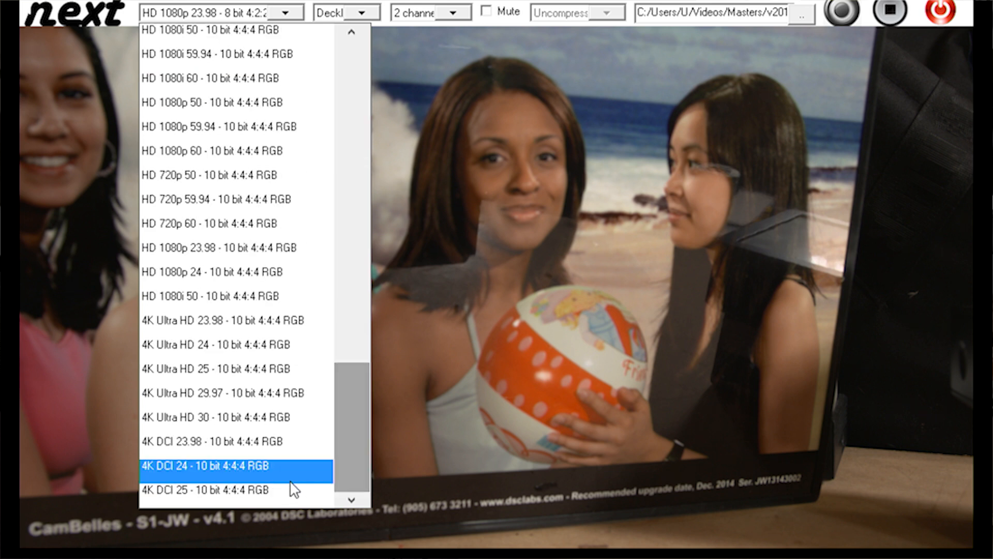
pyautogui.moveTo(274, 480)
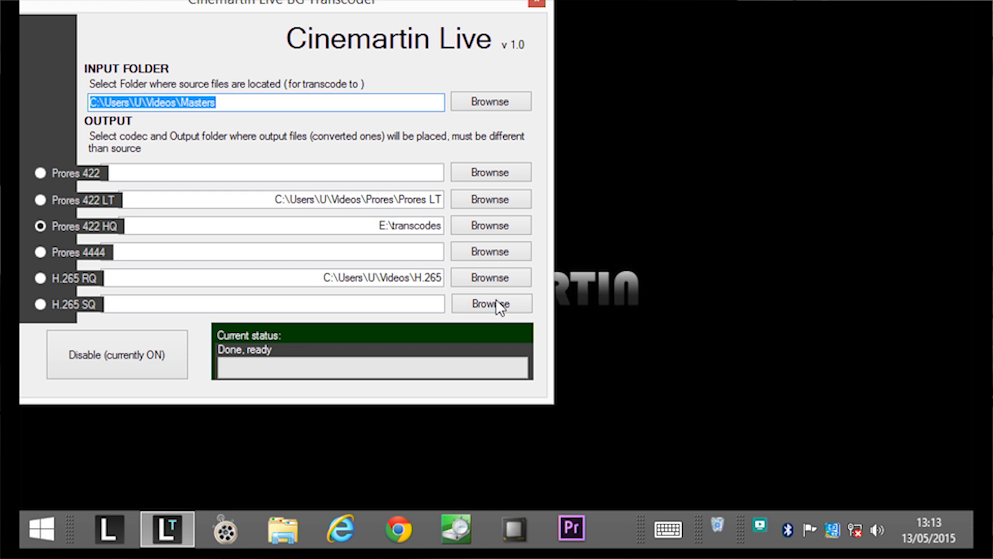
# Transcode the Videos\Masters footage to ProRes 422 HQ in E:\transcodes, leaving the transcoder on.
pyautogui.click(40, 173)
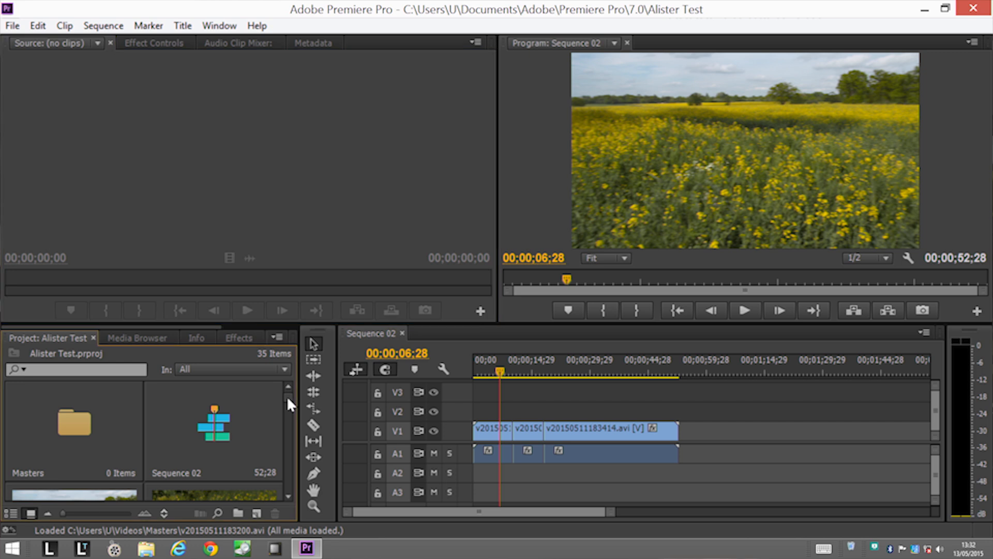
# Scroll the Project panel to view the imported Masters field-footage clips.
pyautogui.scroll(-3)
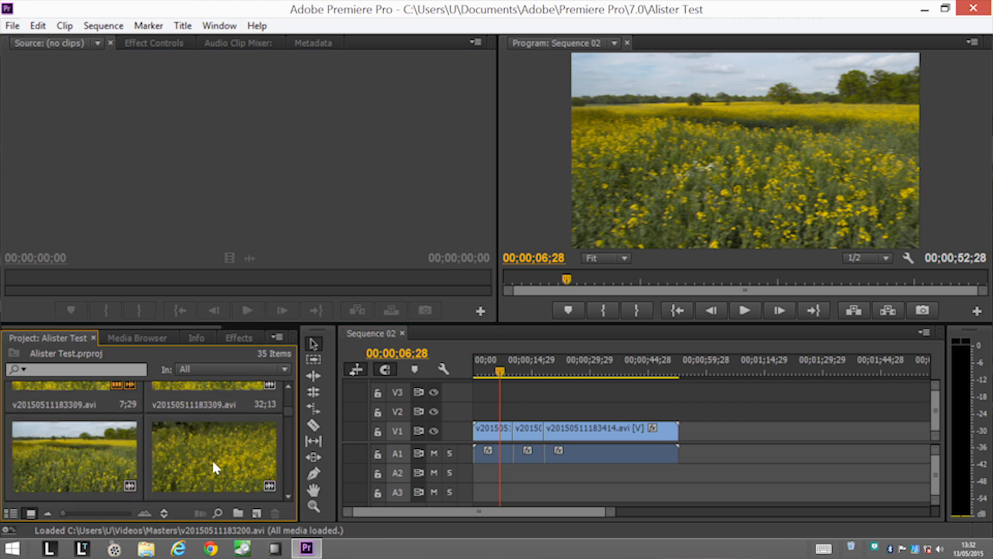
# Add a section of close-up flower clip v20150511183112.avi to Sequence 02's V1 track.
pyautogui.doubleClick(214, 457)
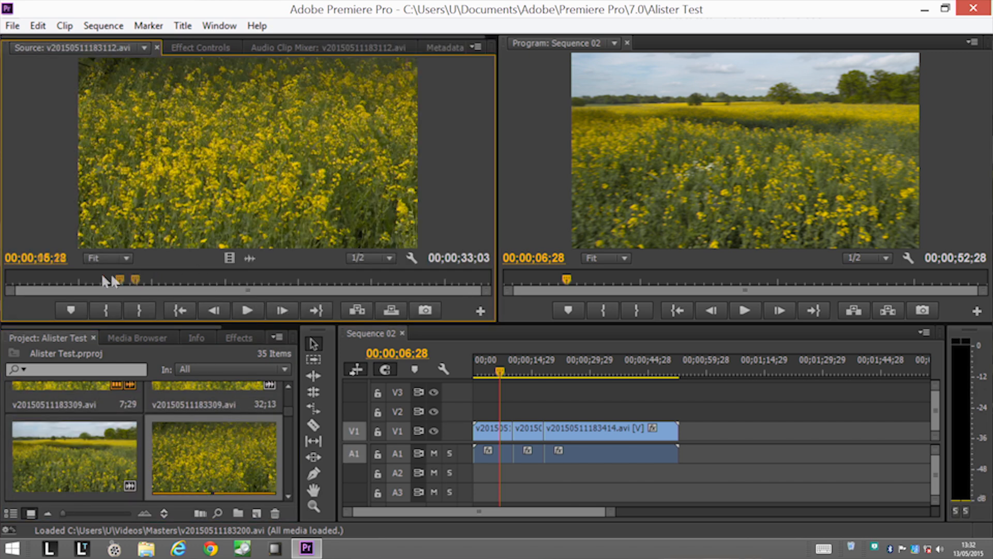
pyautogui.moveTo(117, 280); pyautogui.dragTo(168, 279)
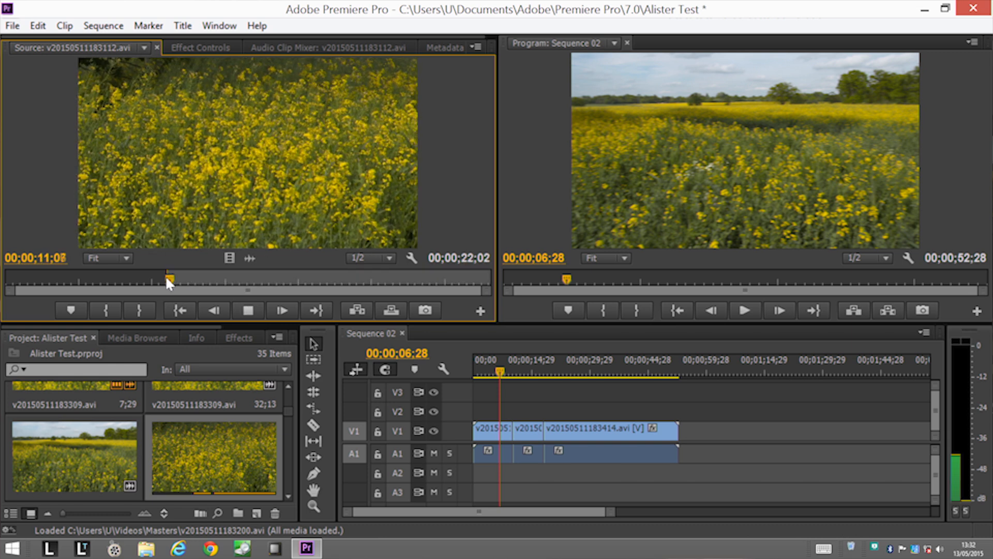
pyautogui.moveTo(167, 278); pyautogui.dragTo(200, 278)
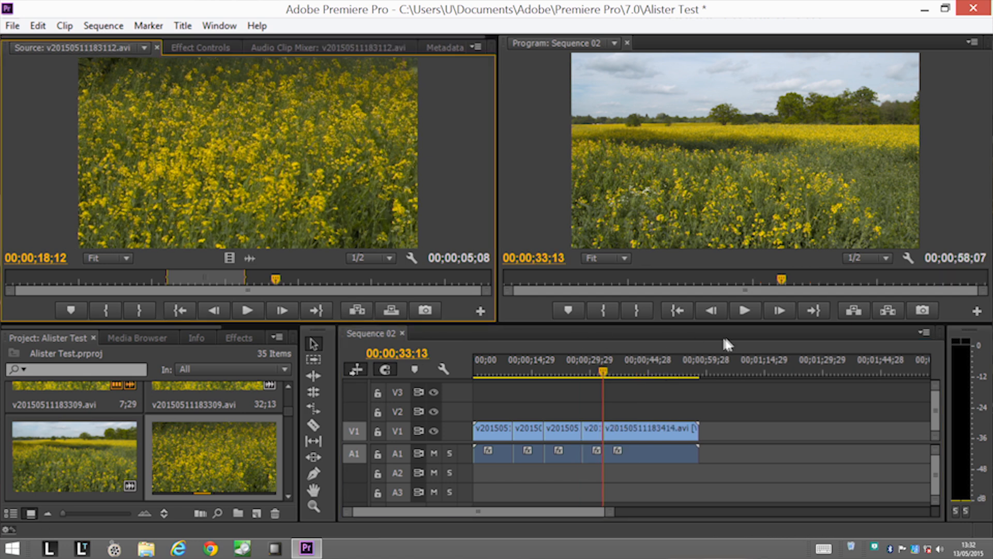
pyautogui.click(507, 370)
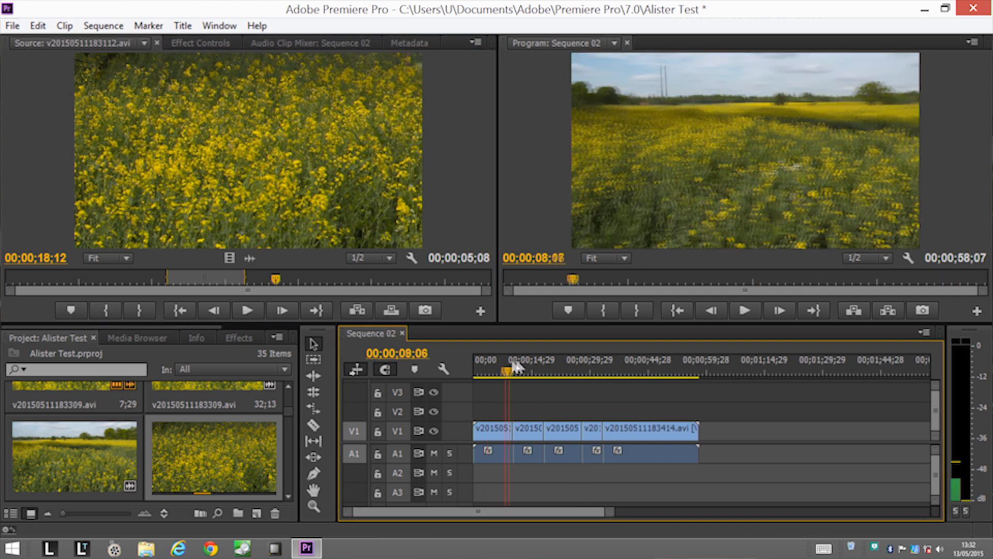